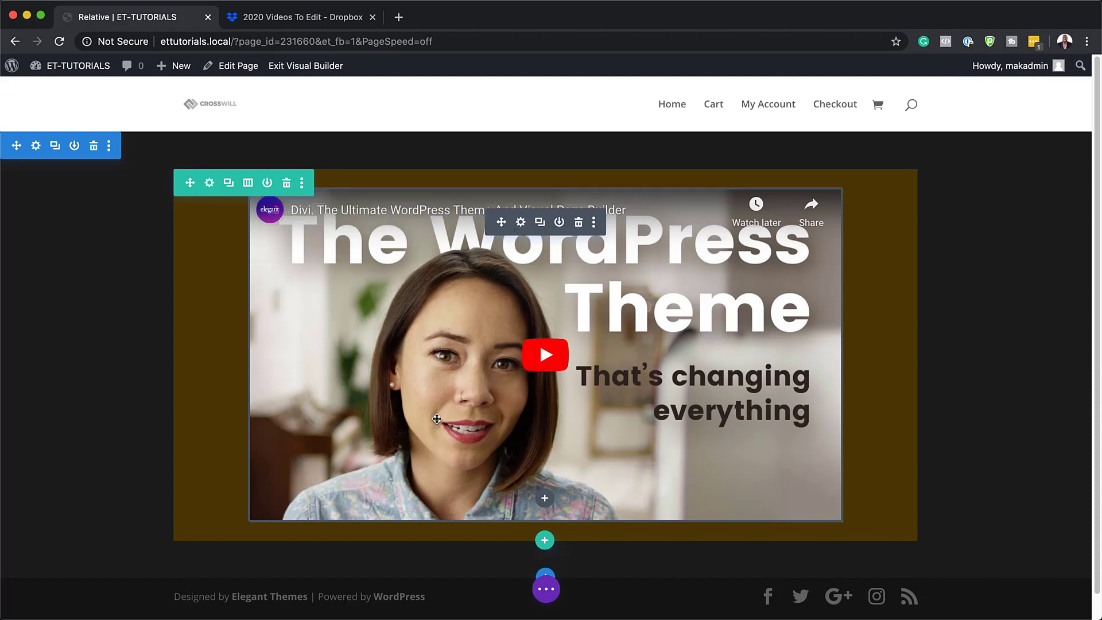
{"action": "mouse_move", "coordinate": [414, 416]}
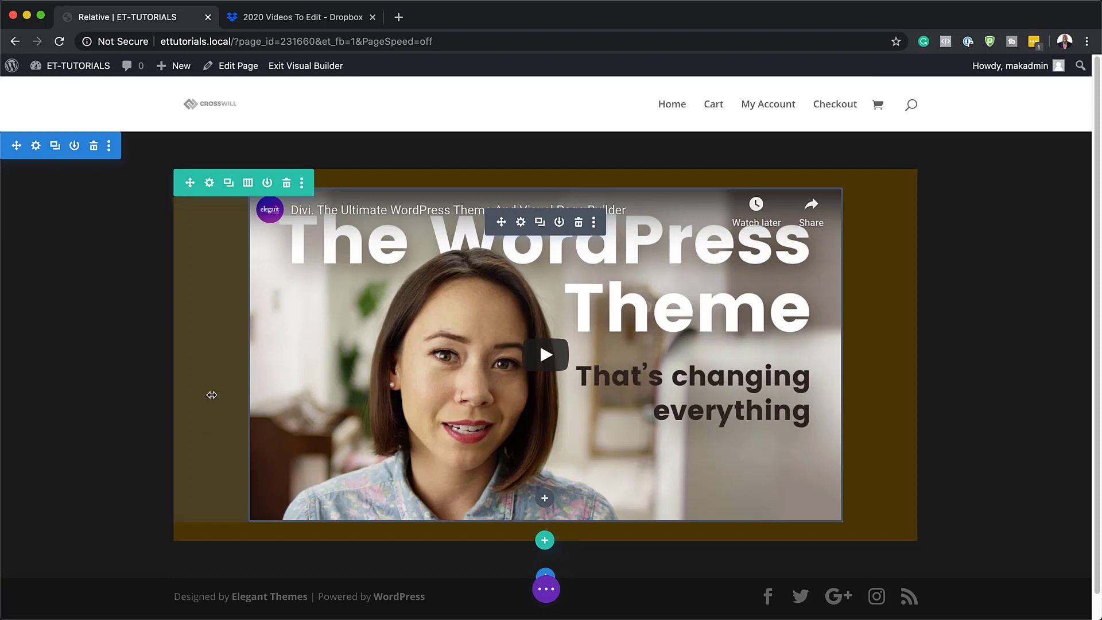
{"action": "mouse_move", "coordinate": [505, 289]}
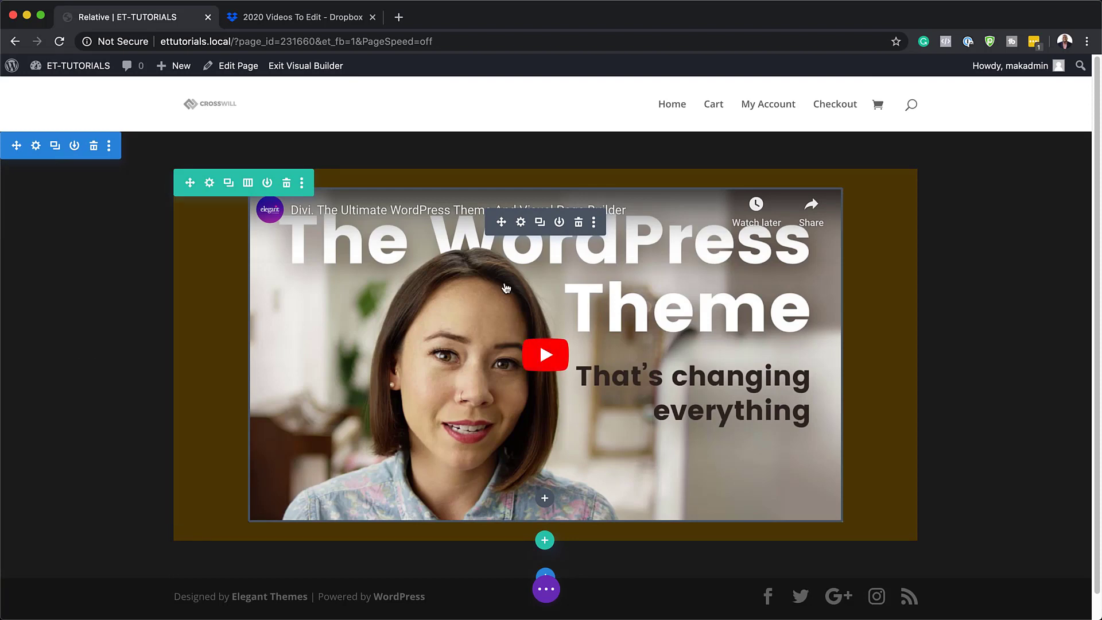
{"action": "mouse_move", "coordinate": [519, 290]}
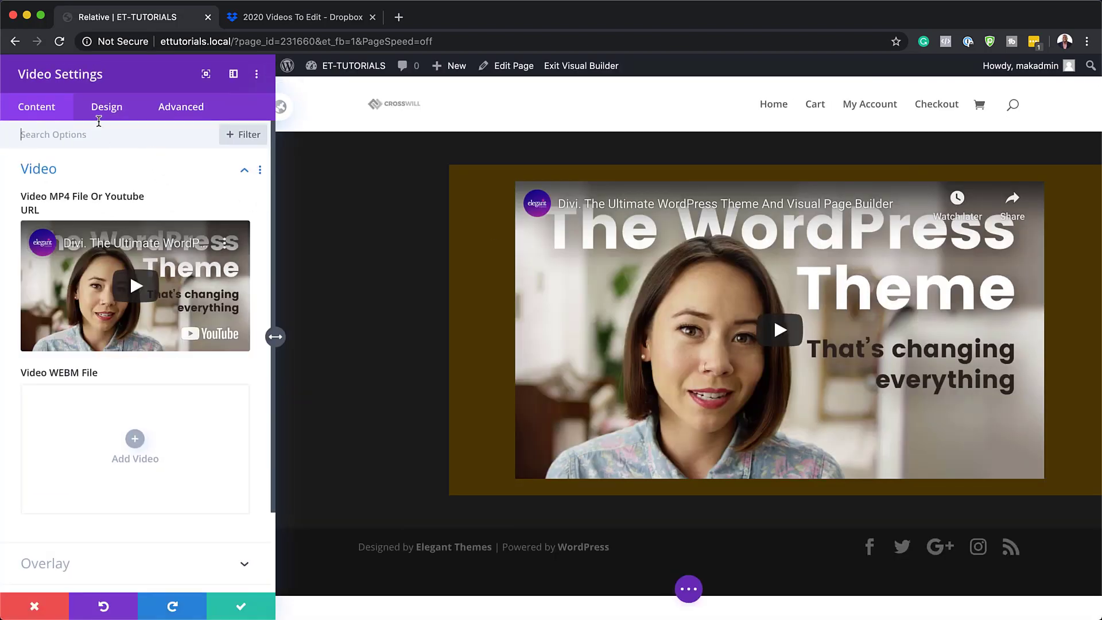
Step: Keep the video module's Position at Relative and raise its Z Index to 97
{"action": "left_click", "coordinate": [181, 107]}
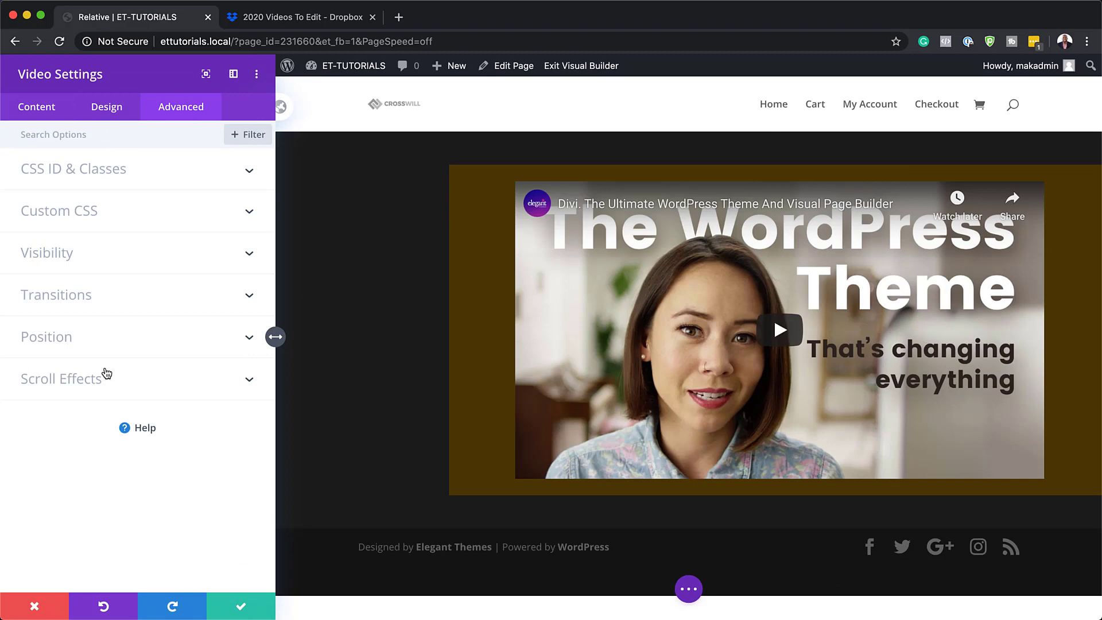
{"action": "left_click", "coordinate": [46, 337]}
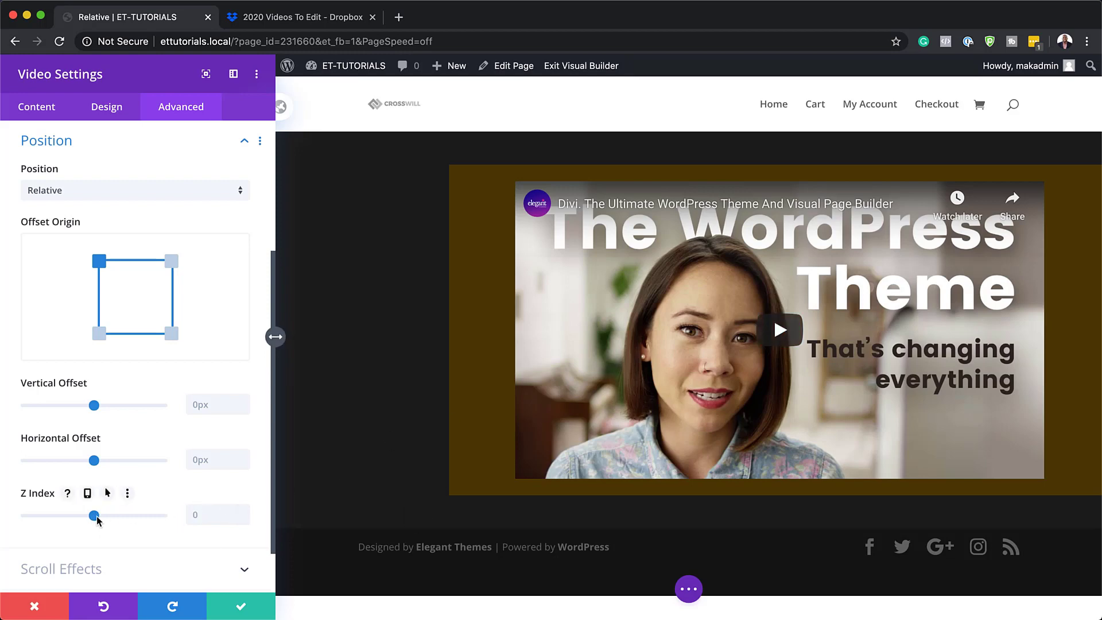
{"action": "left_click_drag", "start_coordinate": [94, 516], "coordinate": [104, 516]}
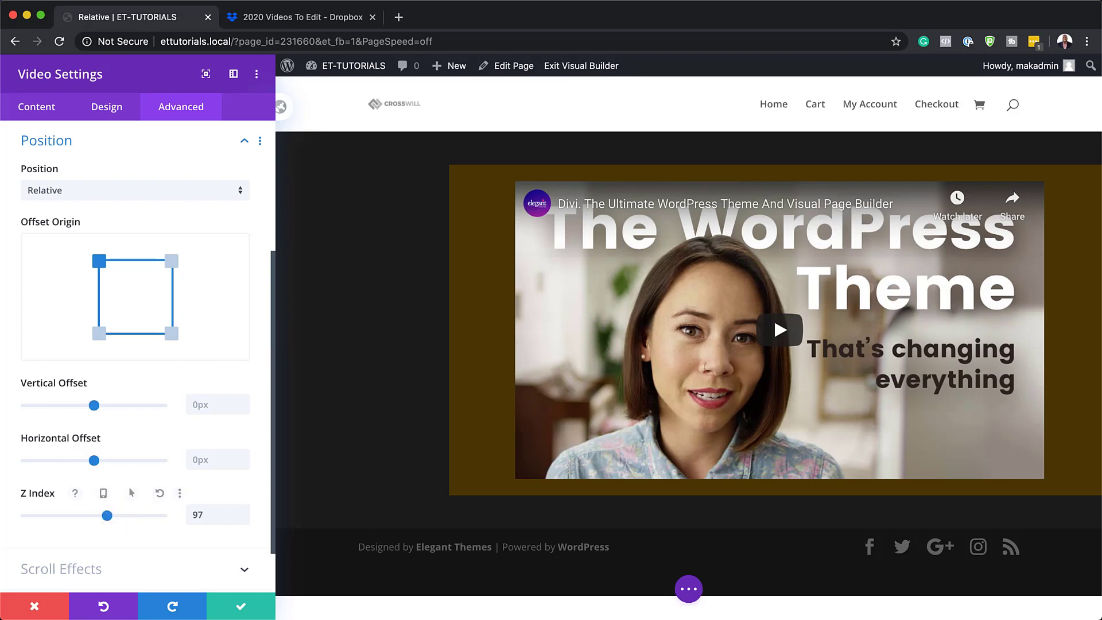
{"action": "mouse_move", "coordinate": [714, 401]}
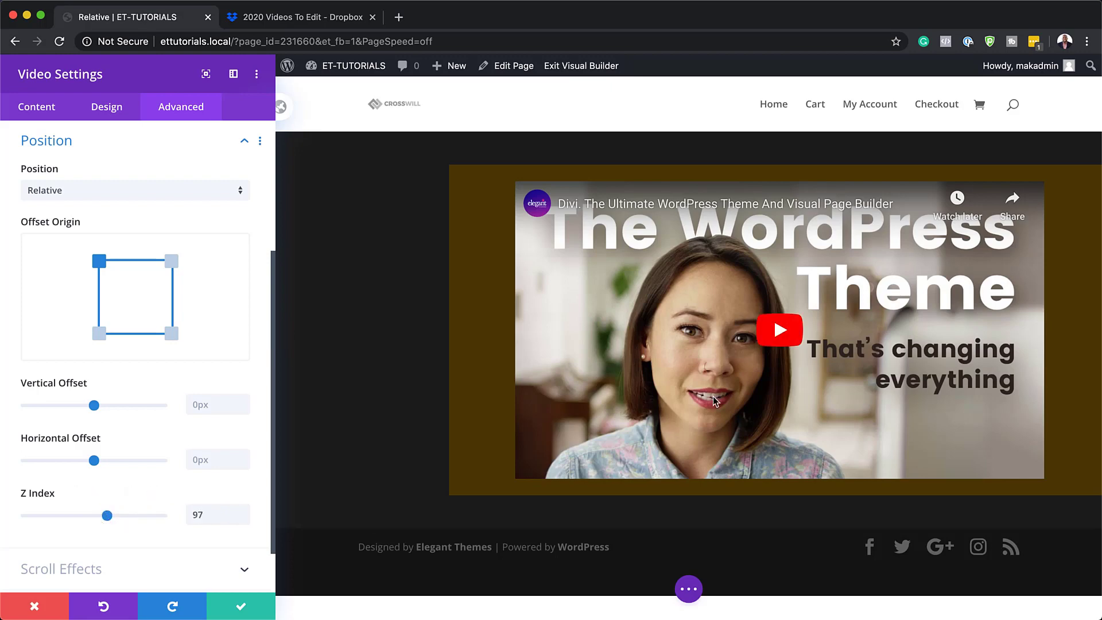
{"action": "mouse_move", "coordinate": [565, 293]}
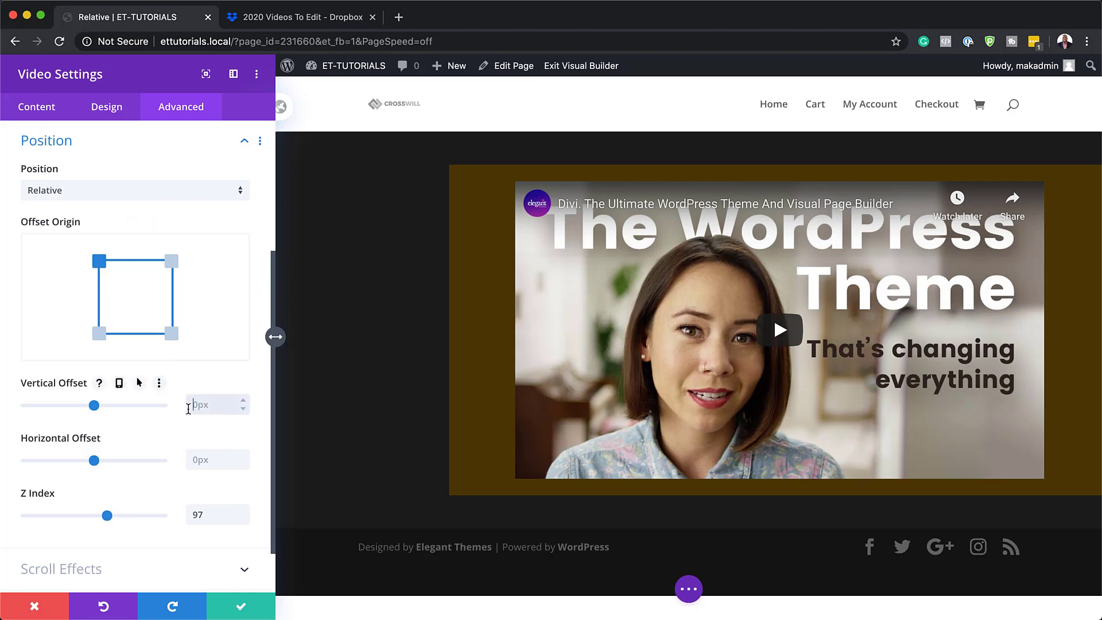
Step: Enter 100px for the video's Vertical Offset and 100px for its Horizontal Offset
{"action": "type", "text": "100px"}
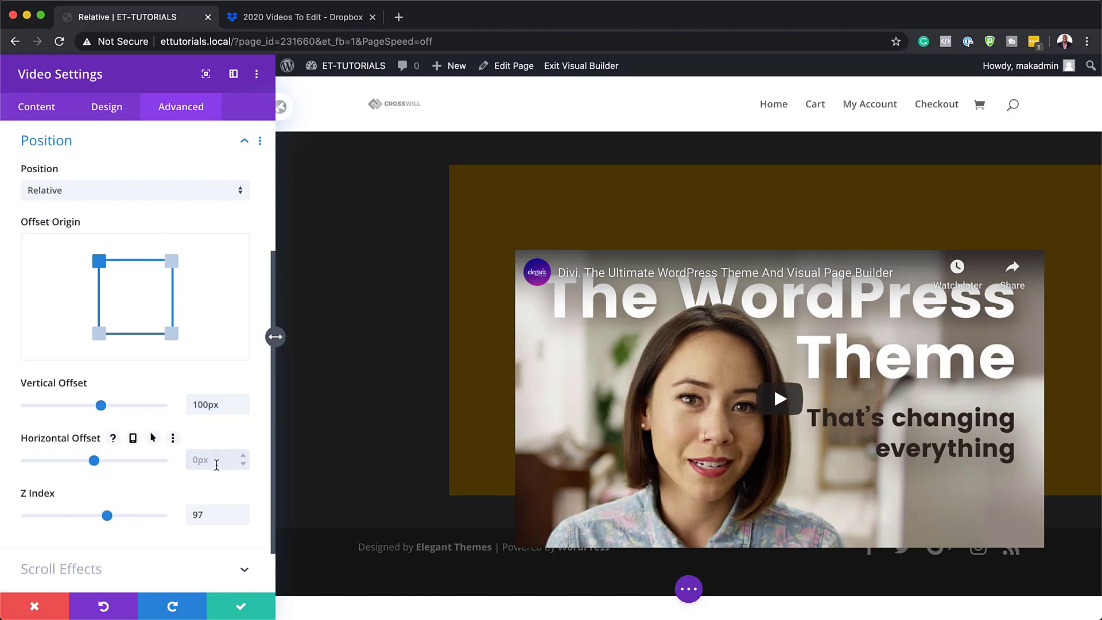
{"action": "type", "text": "100"}
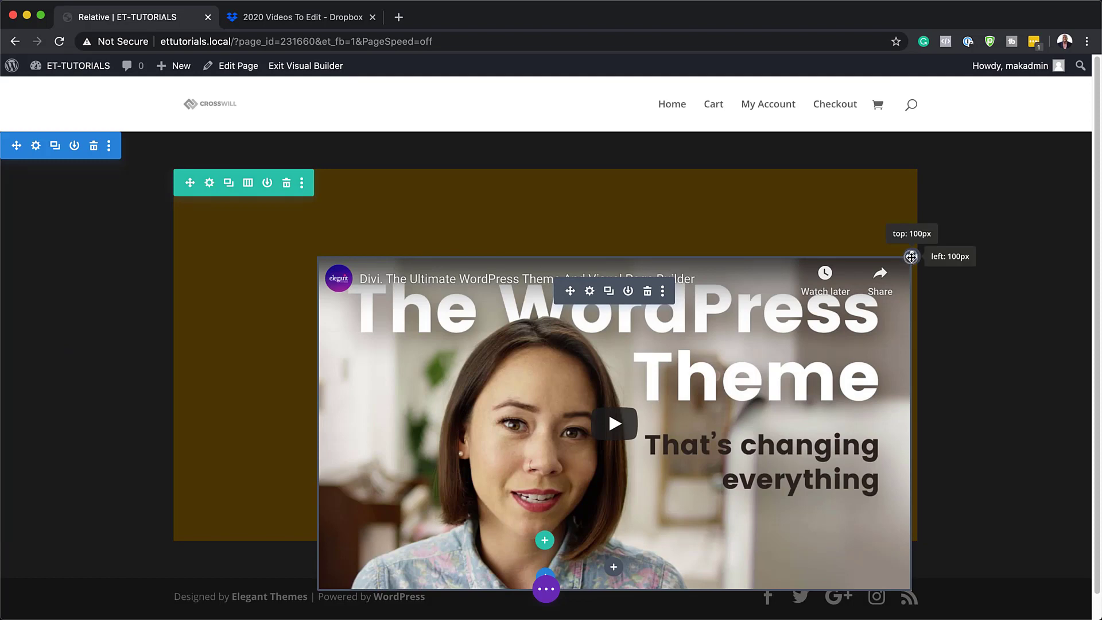
Step: Drag the offset video down and right on the canvas, then reopen its settings
{"action": "left_click_drag", "start_coordinate": [912, 256], "coordinate": [896, 225]}
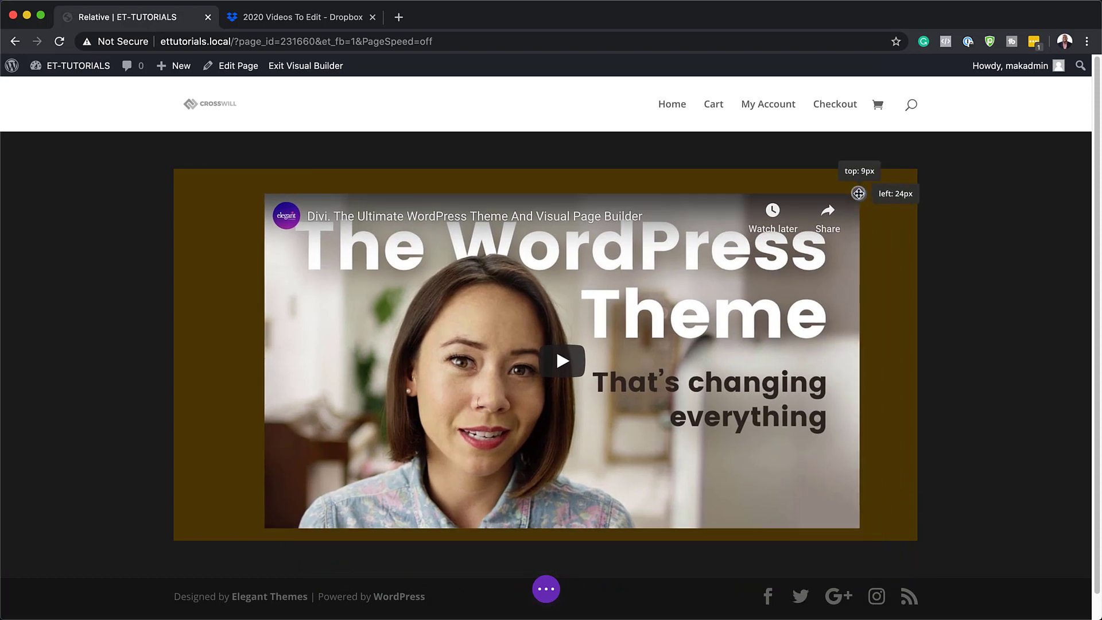
{"action": "left_click_drag", "start_coordinate": [858, 193], "coordinate": [877, 219]}
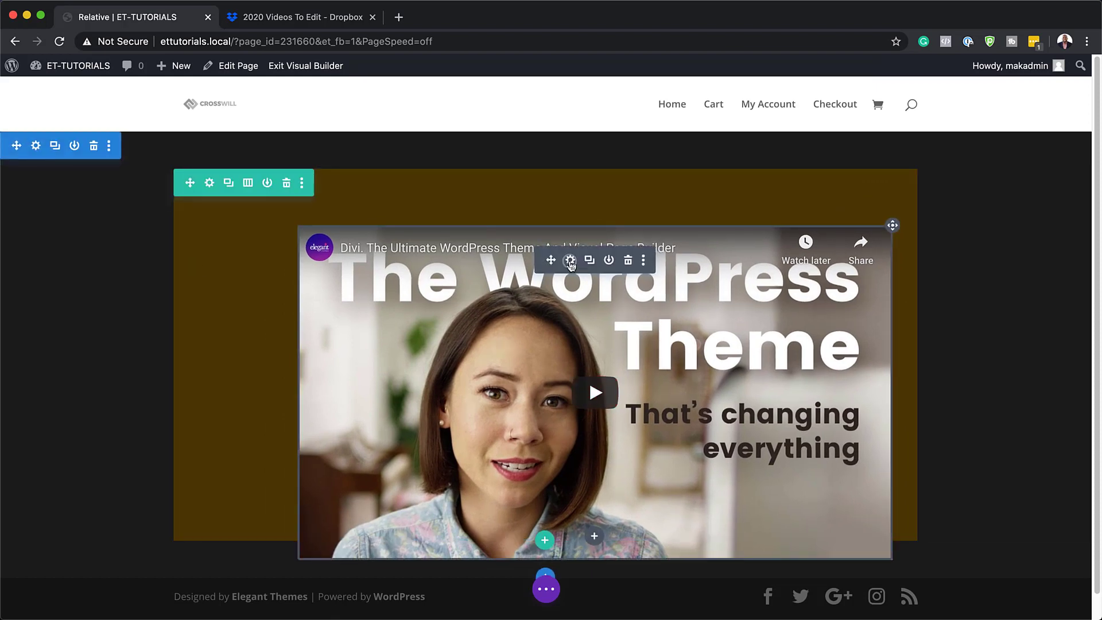
{"action": "left_click", "coordinate": [571, 260]}
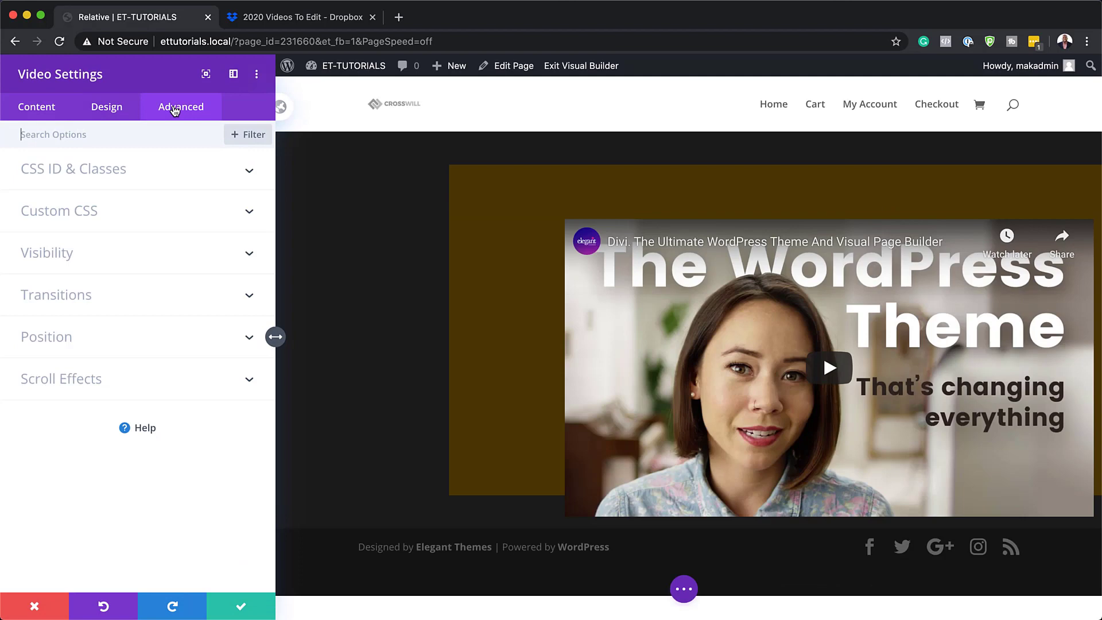
Step: Expand the video module's Position settings in the Advanced tab
{"action": "left_click", "coordinate": [47, 335]}
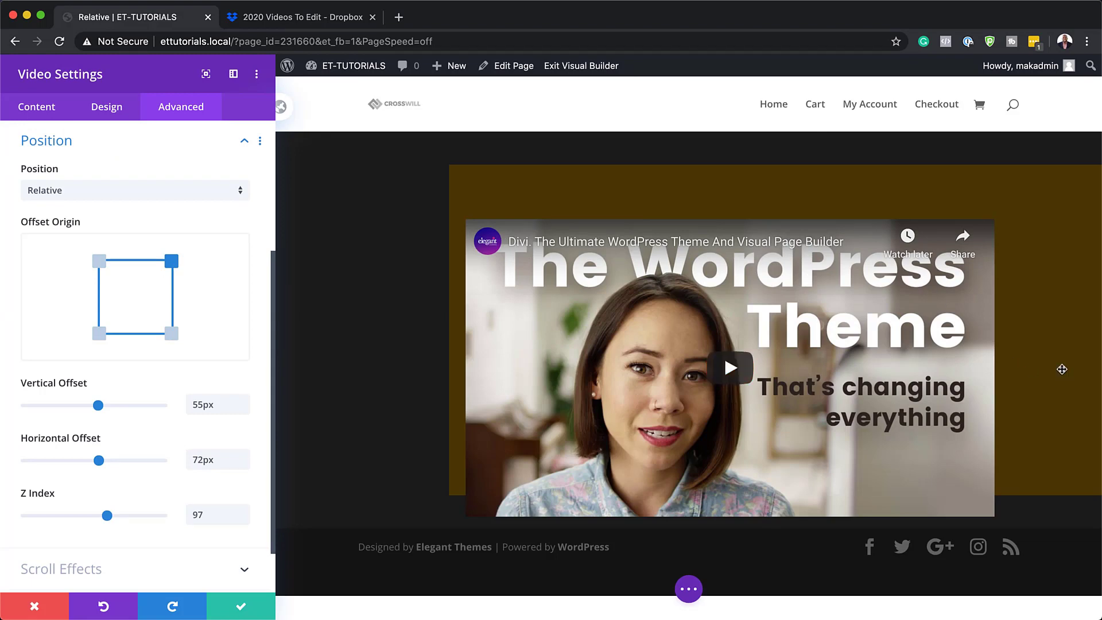
{"action": "mouse_move", "coordinate": [1030, 252]}
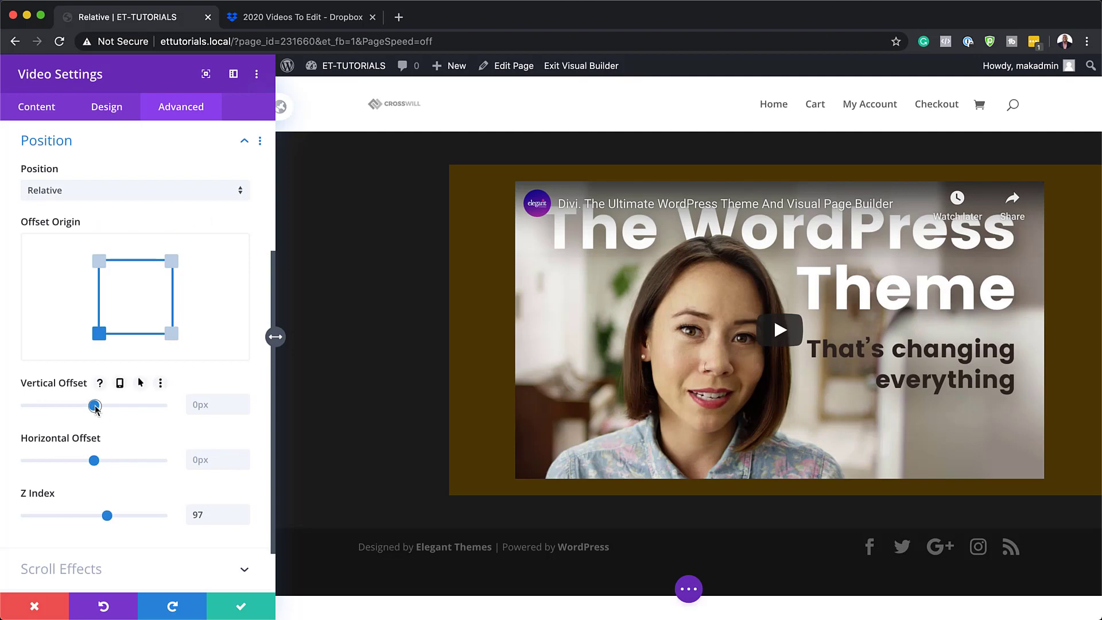
Step: Slide the video's offsets to 121px vertical and 197px horizontal from the top-right origin
{"action": "left_click_drag", "start_coordinate": [95, 406], "coordinate": [97, 406]}
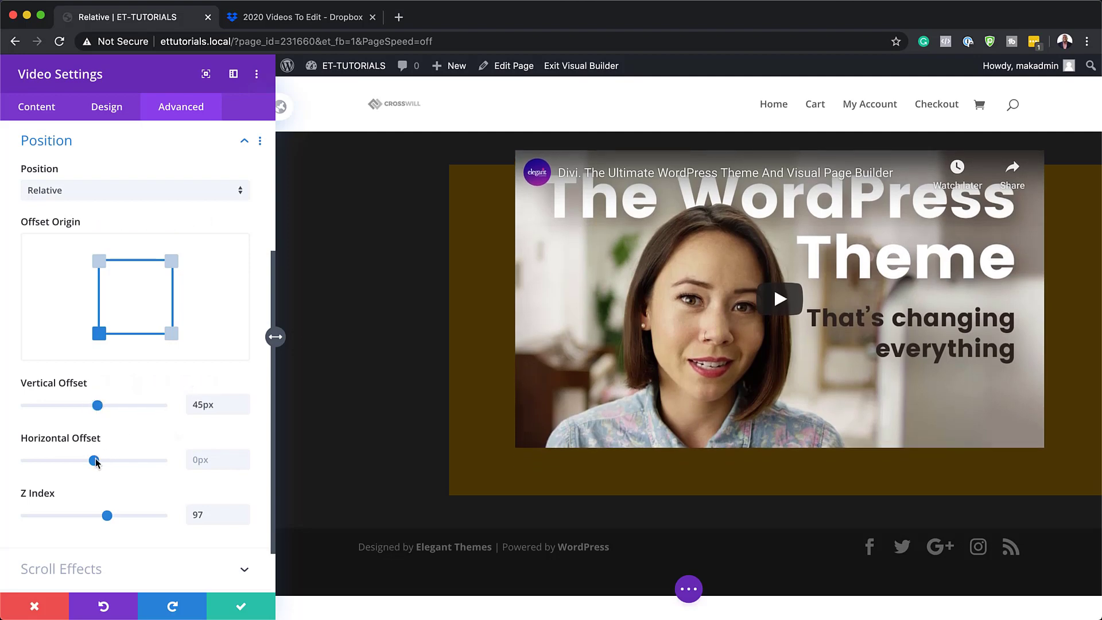
{"action": "left_click_drag", "start_coordinate": [90, 460], "coordinate": [97, 460]}
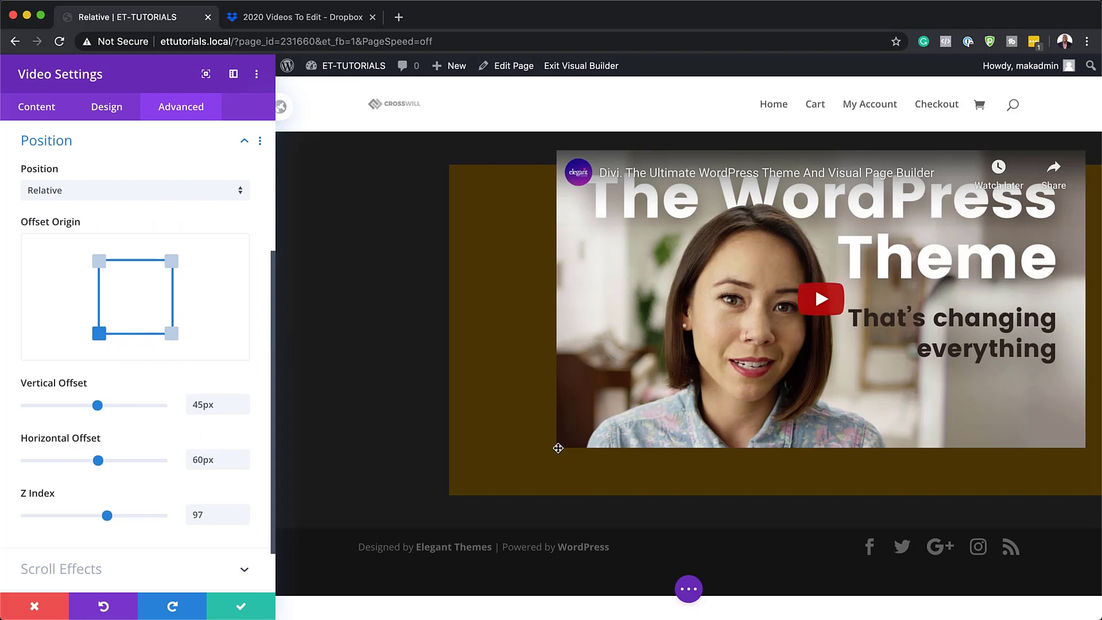
{"action": "mouse_move", "coordinate": [378, 345]}
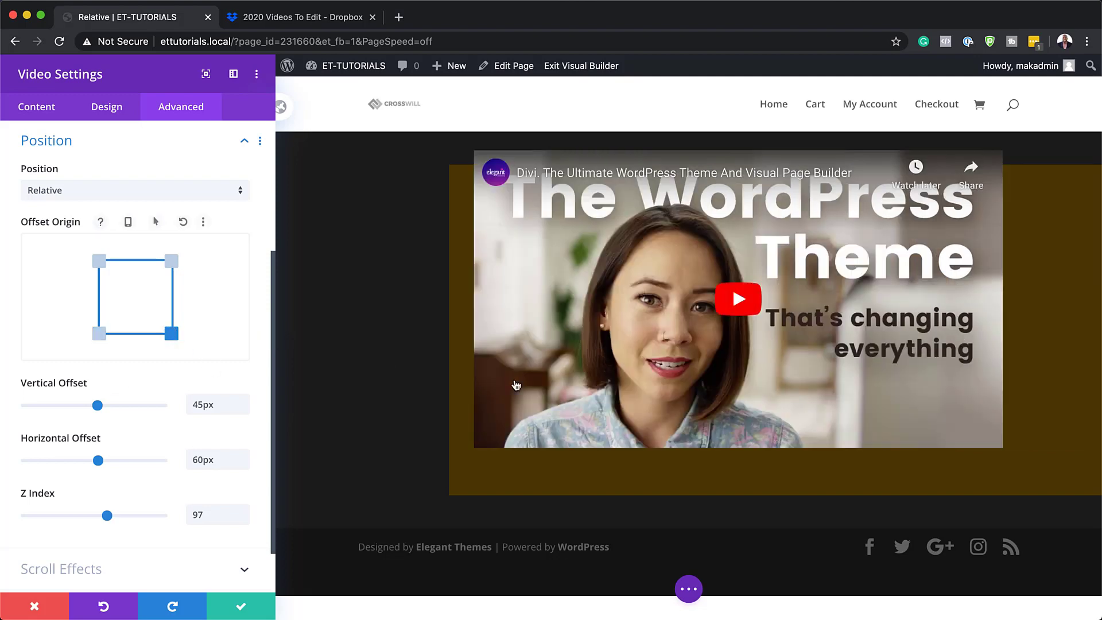
{"action": "left_click_drag", "start_coordinate": [97, 405], "coordinate": [96, 404]}
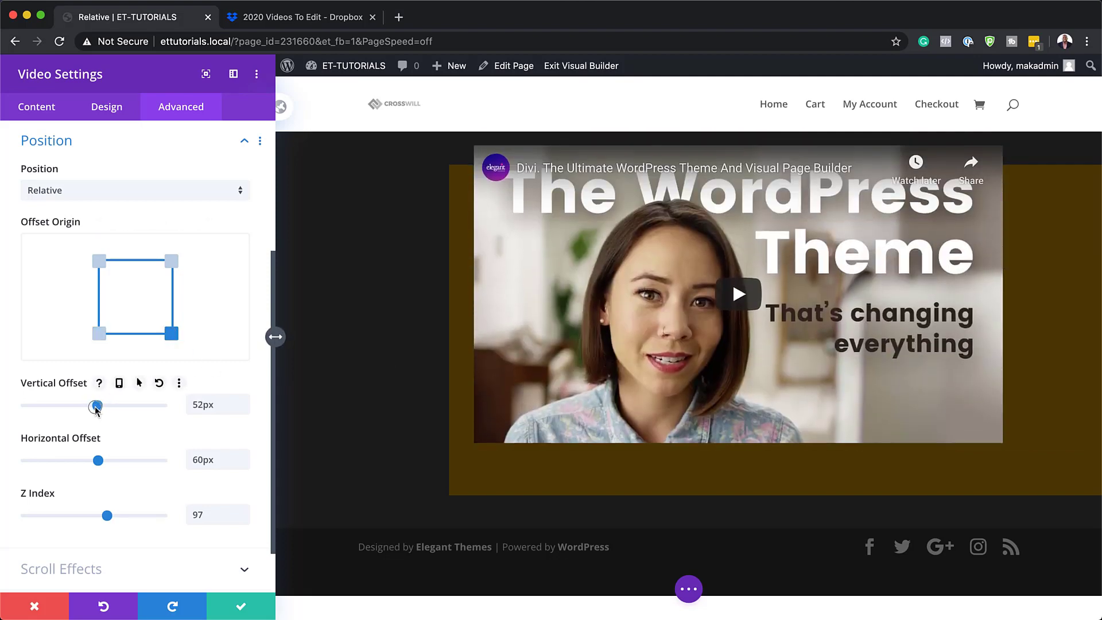
{"action": "left_click_drag", "start_coordinate": [96, 406], "coordinate": [103, 407]}
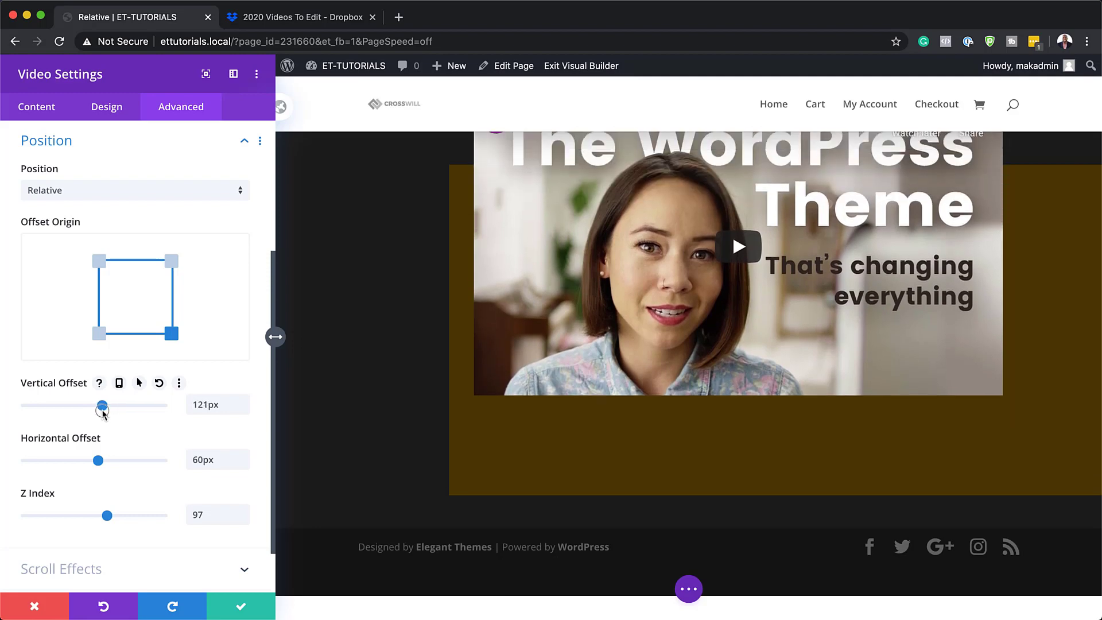
{"action": "left_click_drag", "start_coordinate": [98, 460], "coordinate": [107, 460]}
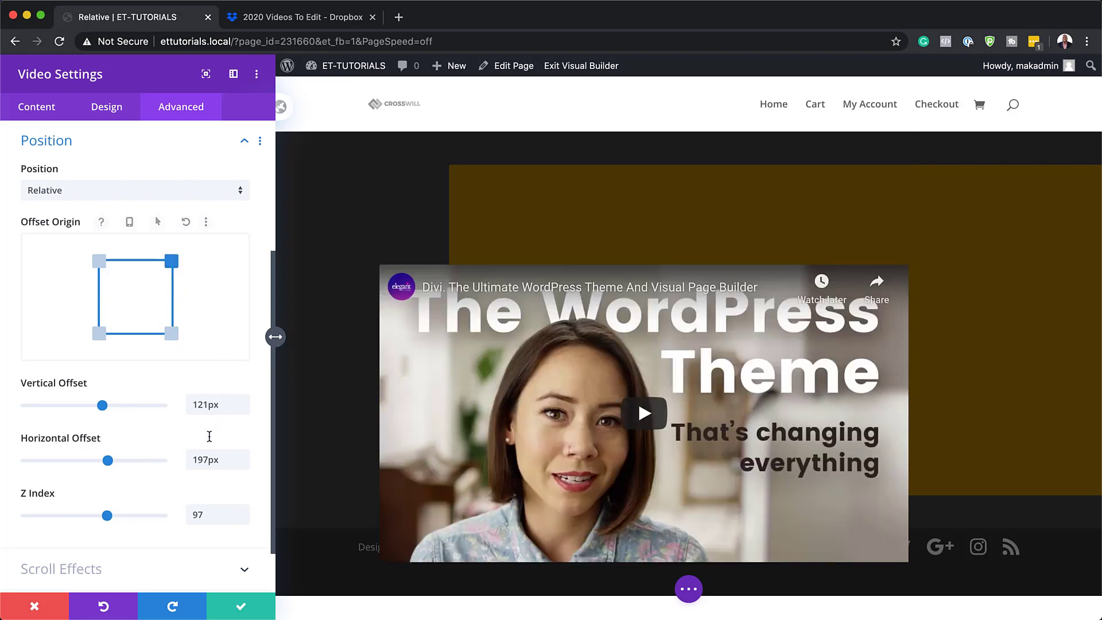
Step: Slide the Vertical and Horizontal Offset sliders back to 0px from the top-right origin
{"action": "left_click_drag", "start_coordinate": [102, 405], "coordinate": [107, 404]}
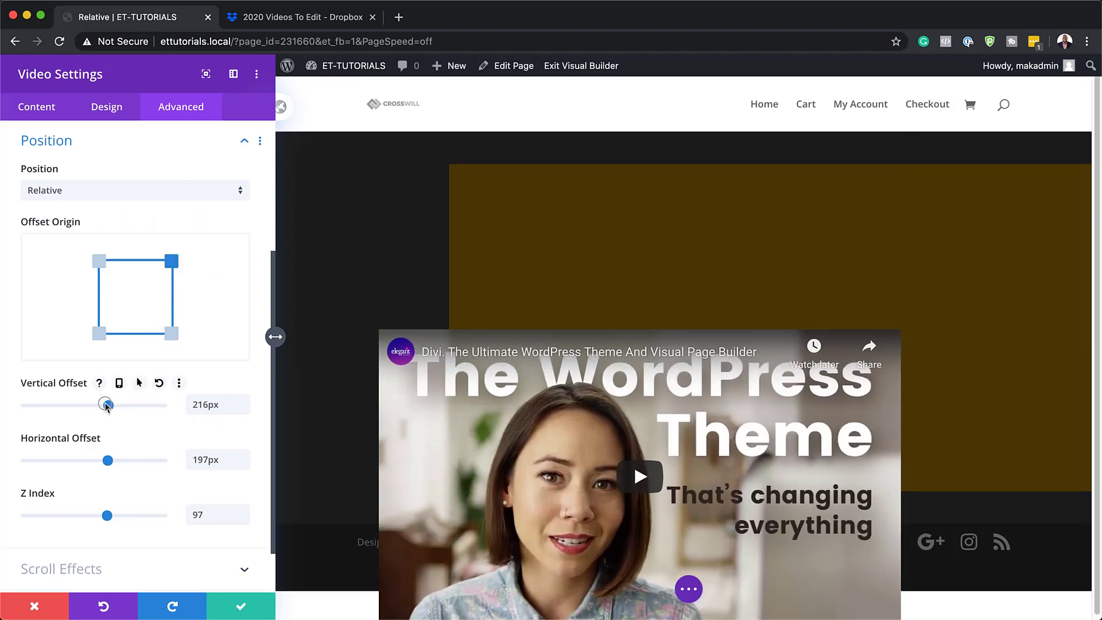
{"action": "left_click_drag", "start_coordinate": [106, 404], "coordinate": [97, 406]}
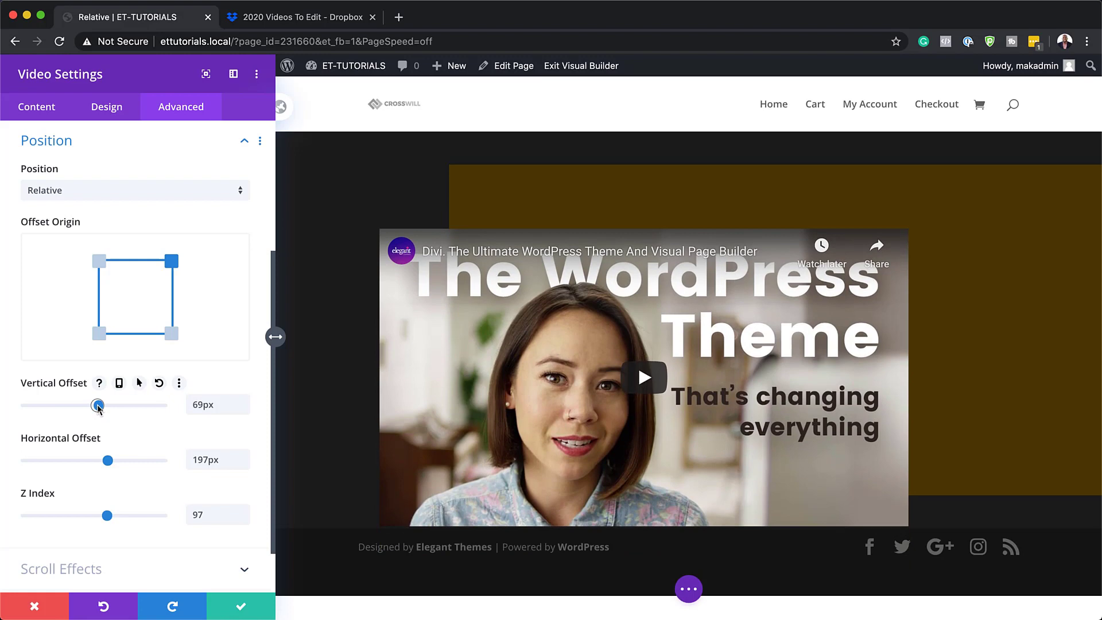
{"action": "left_click_drag", "start_coordinate": [97, 407], "coordinate": [95, 405]}
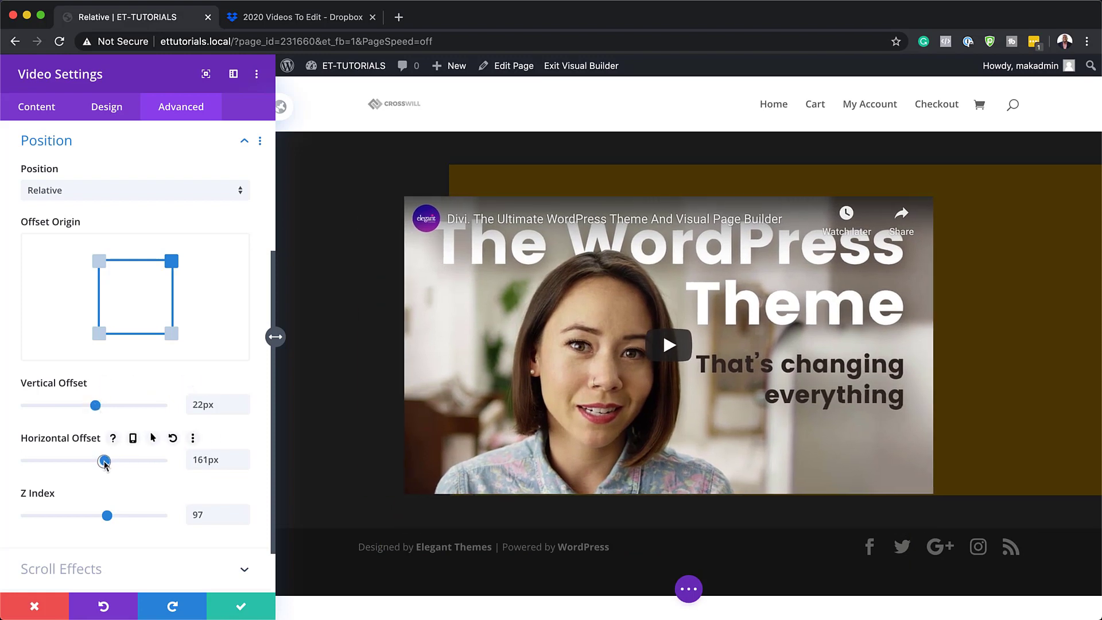
{"action": "left_click_drag", "start_coordinate": [104, 460], "coordinate": [102, 461]}
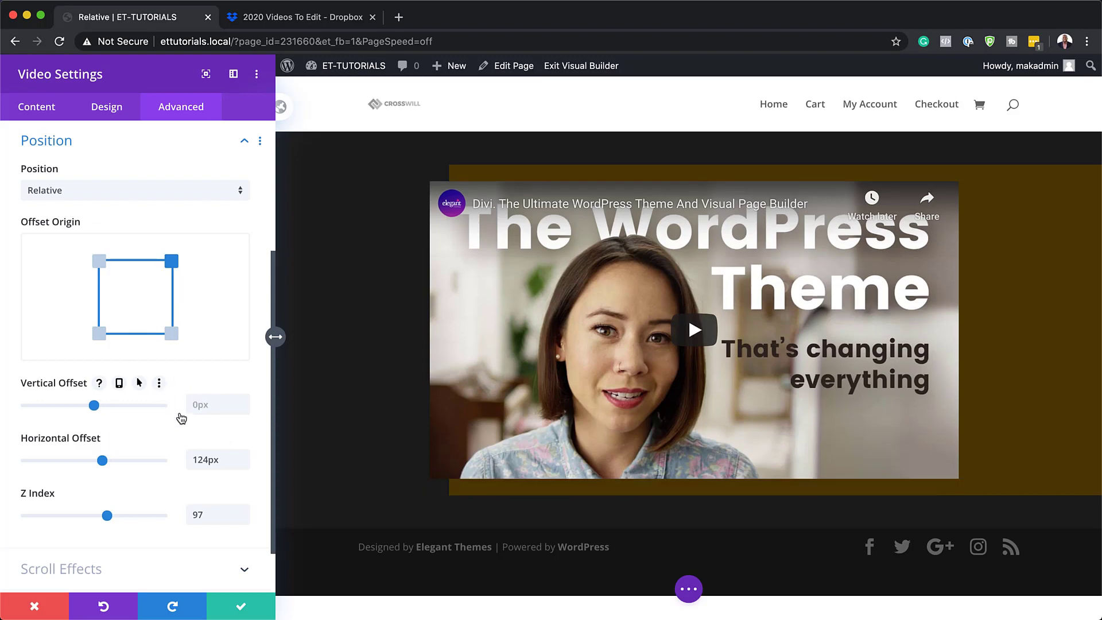
{"action": "left_click_drag", "start_coordinate": [103, 460], "coordinate": [94, 459]}
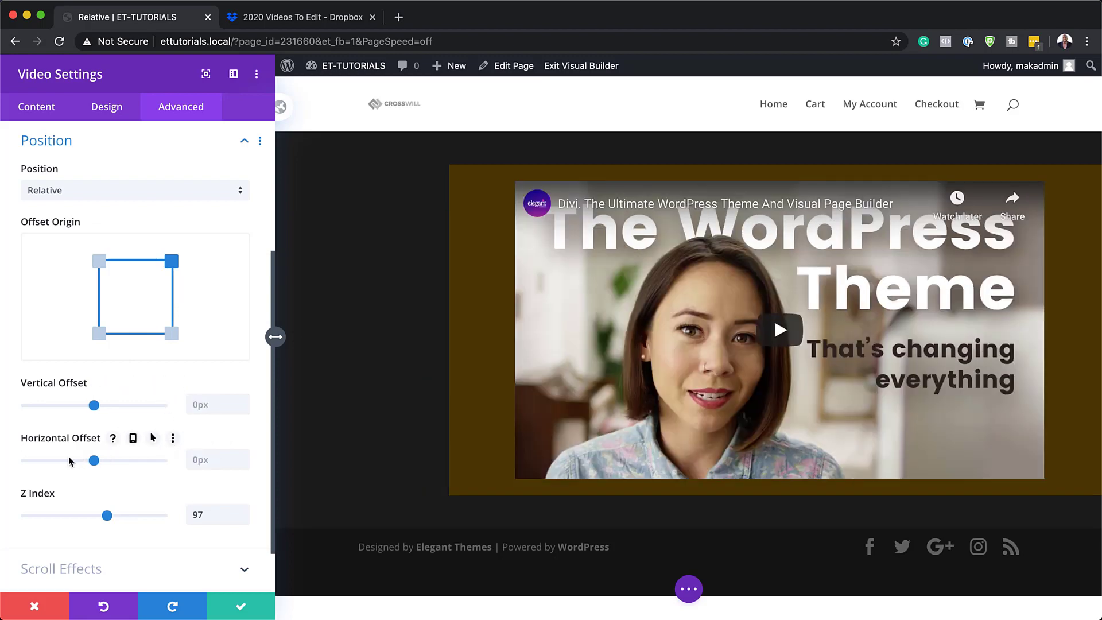